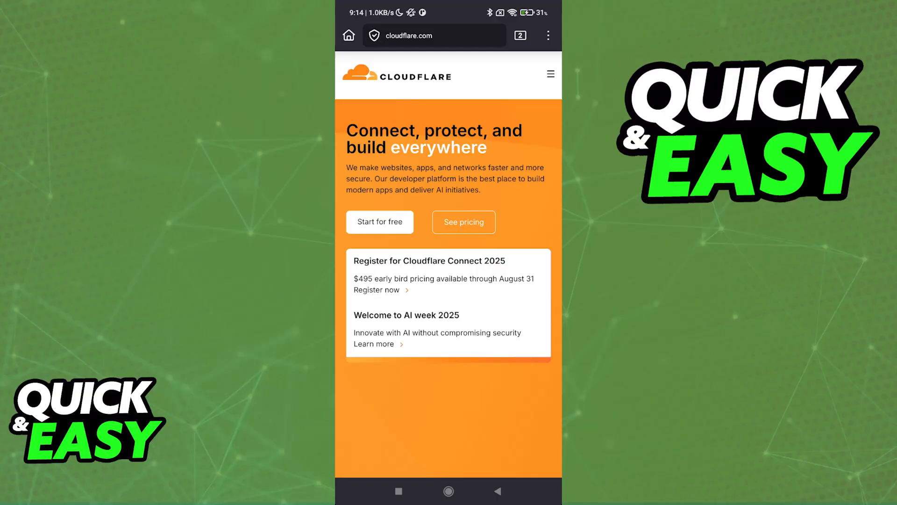
- Browse the downforeveryoneorjustme.com page and reach its search field
left_click(514, 340)
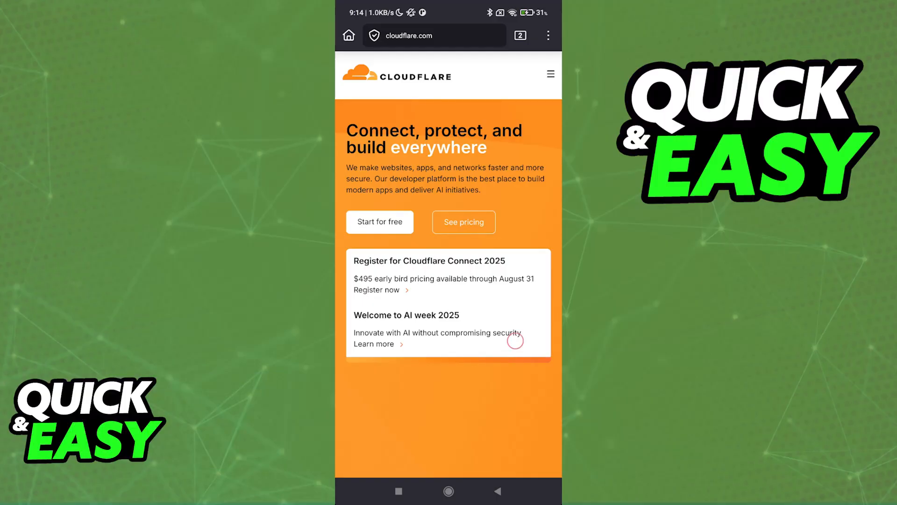
scroll("down", 3)
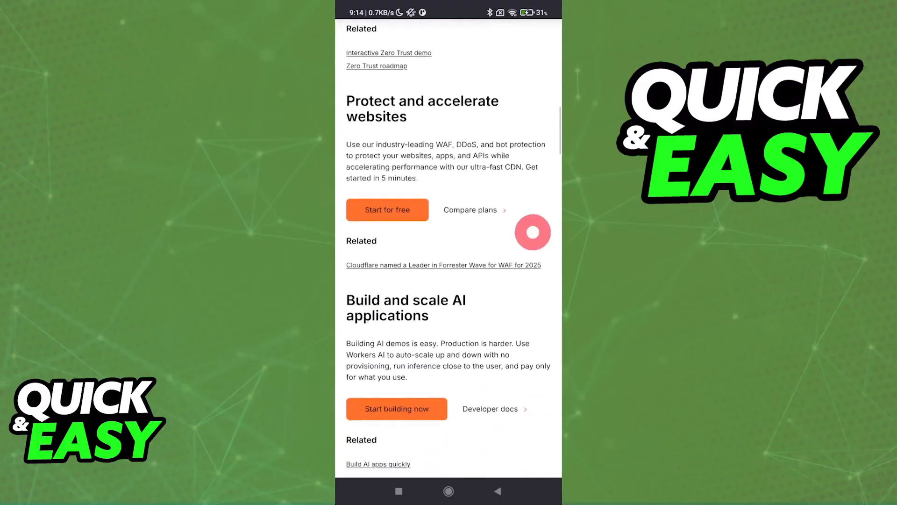
scroll("up", 3)
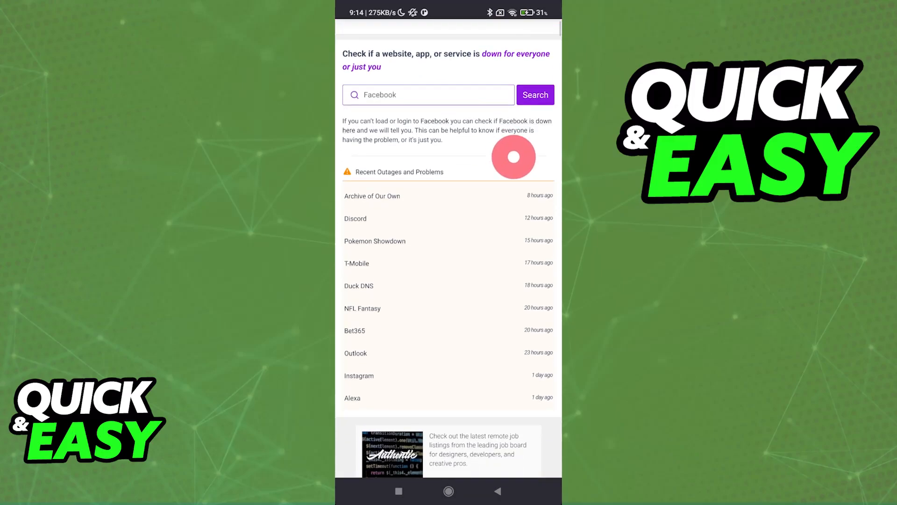
scroll("up", 3)
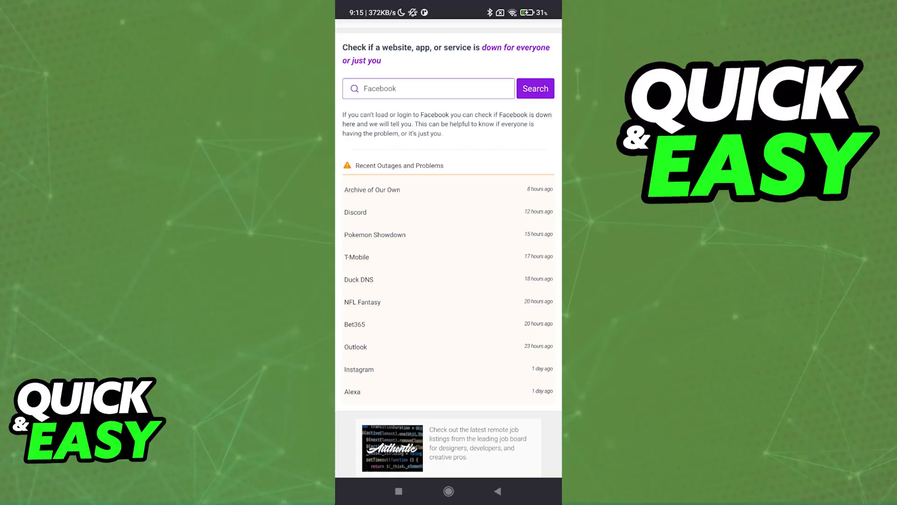
left_click(480, 88)
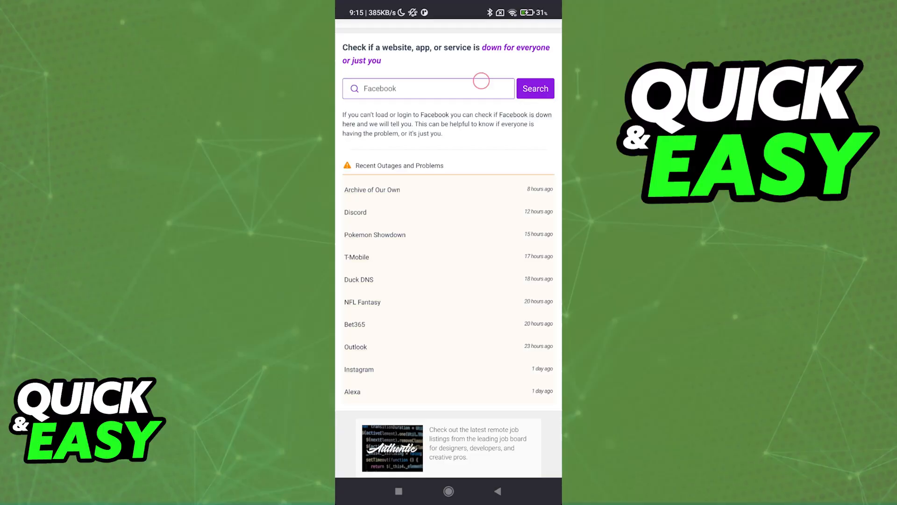
- Search 'instagr' and choose Instagram from the suggestions to show its status
left_click(427, 88)
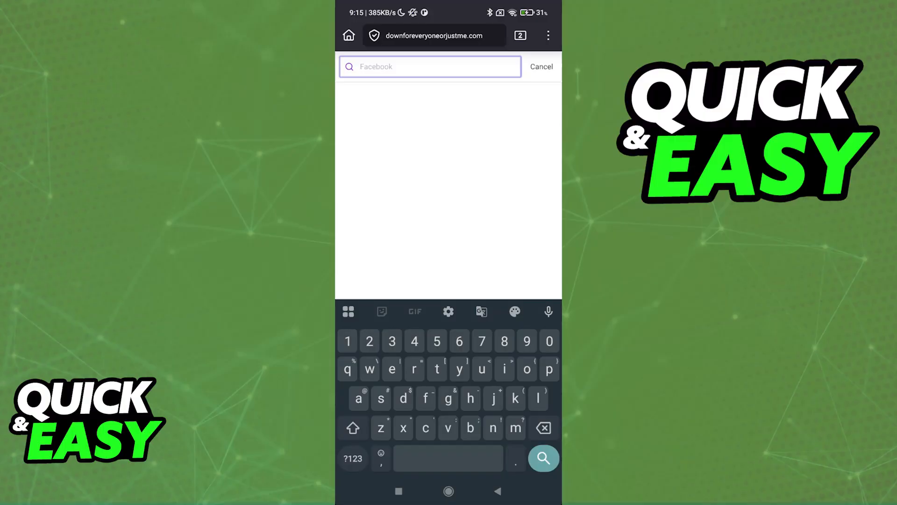
type("instagr")
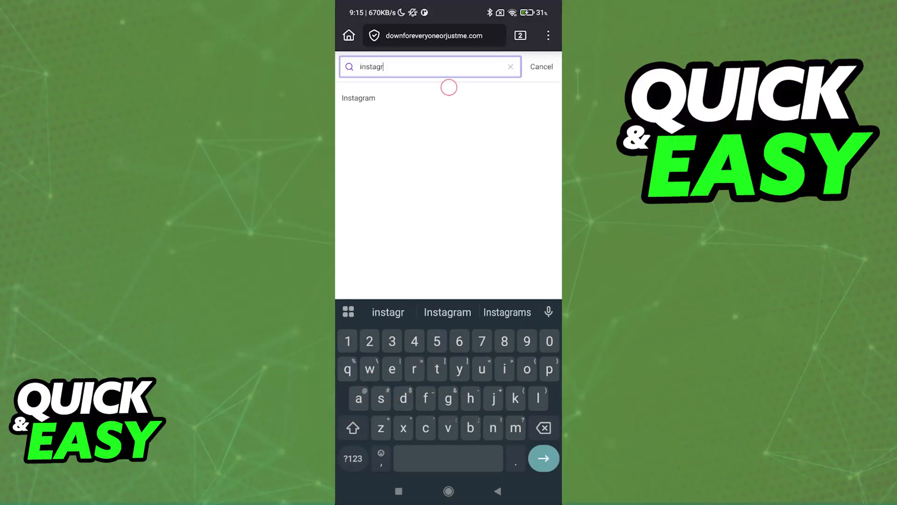
left_click(358, 98)
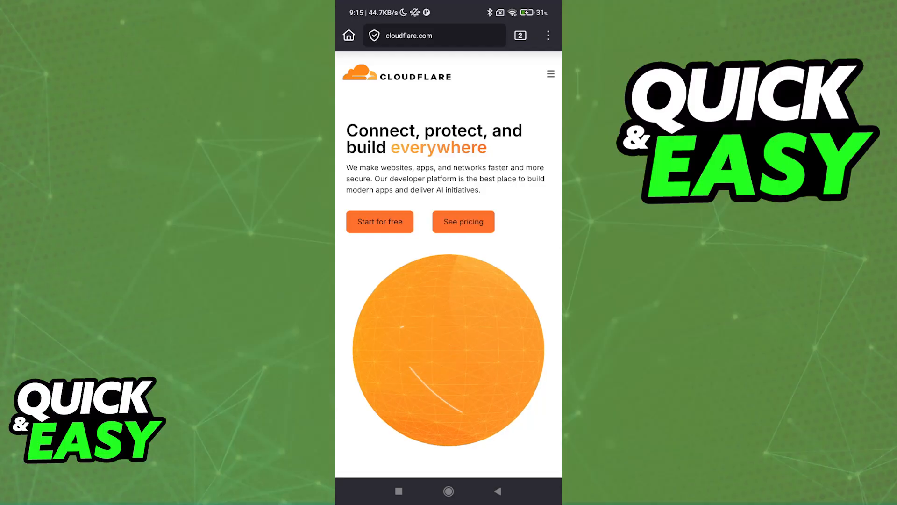
- From the Firefox menu, go through Settings to the Delete browsing data page
left_click(548, 35)
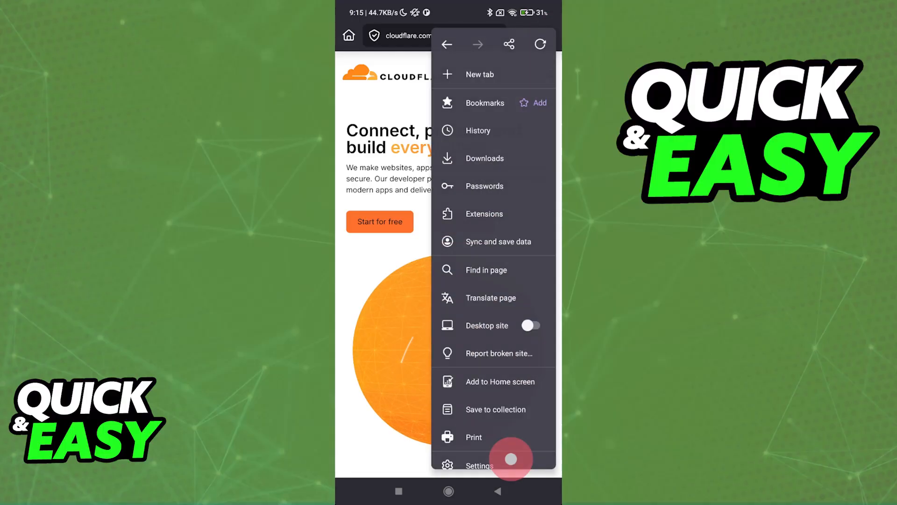
left_click(479, 466)
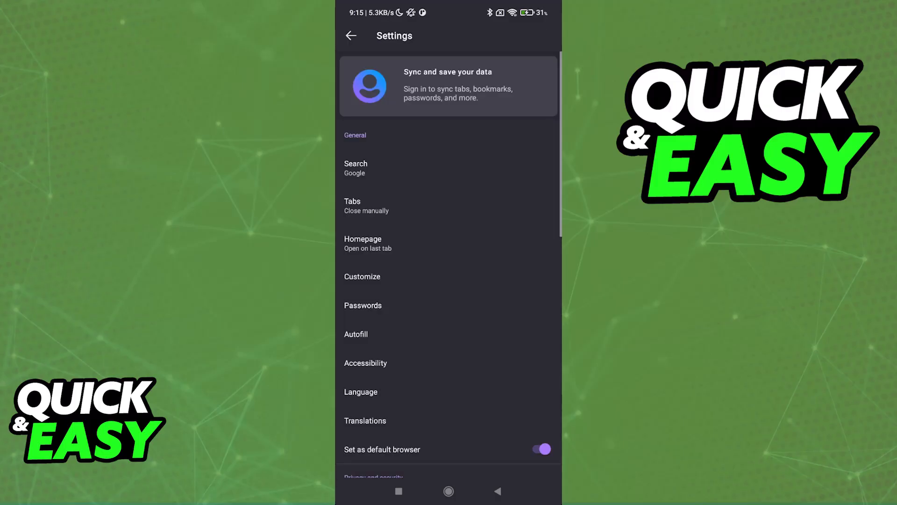
scroll("down", 3)
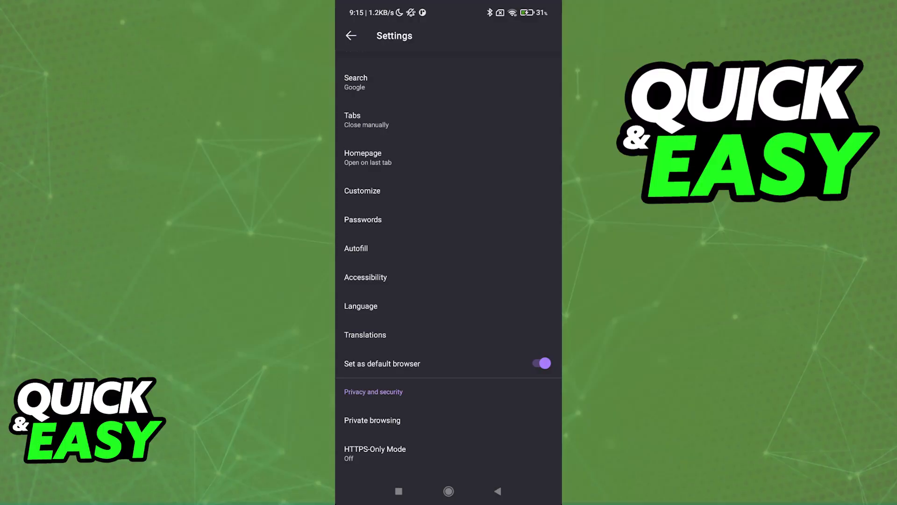
scroll("down", 3)
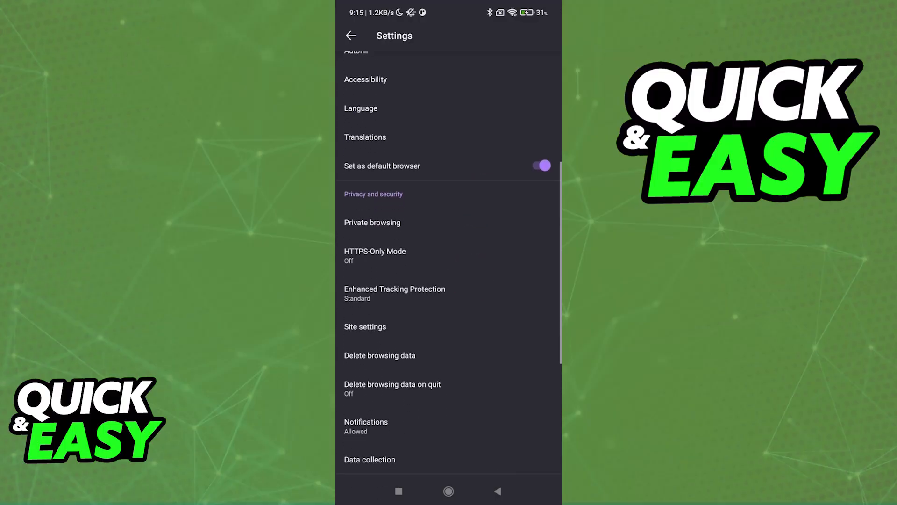
left_click(379, 355)
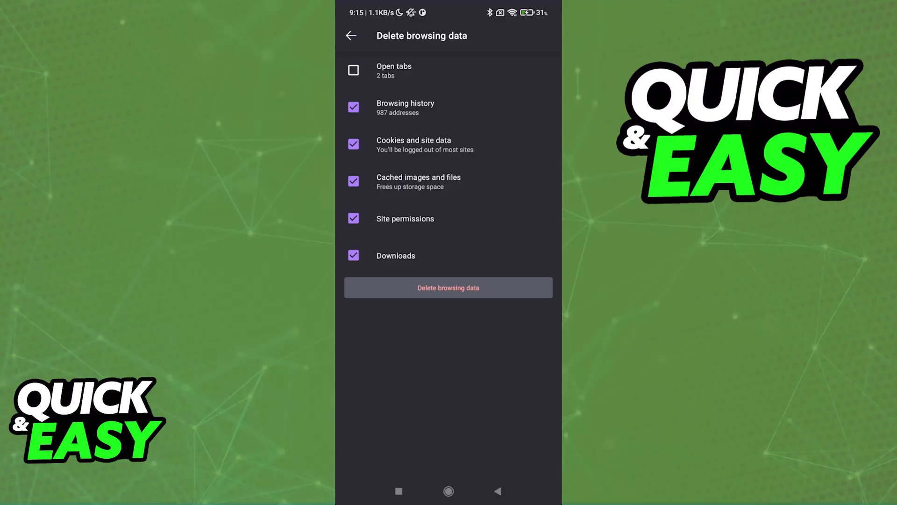
- Delete history, cookies, cache, site permissions and downloads, keeping open tabs, then return to the page
left_click(351, 35)
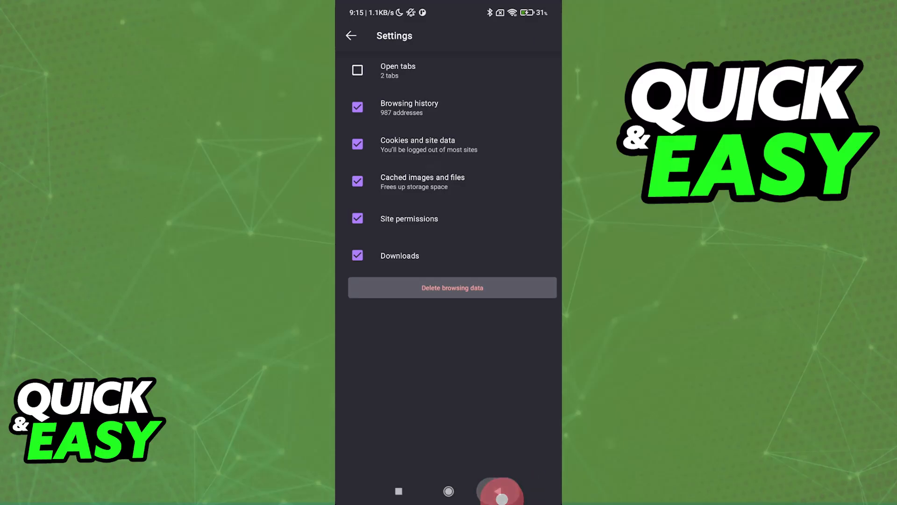
left_click(351, 36)
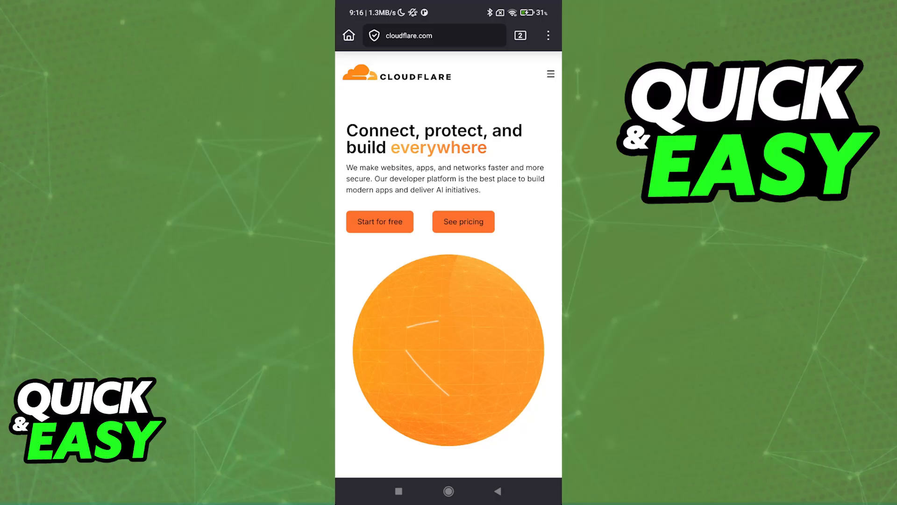
- Create a new private tab from the tab tray, then switch back to the Cloudflare tab
left_click(520, 35)
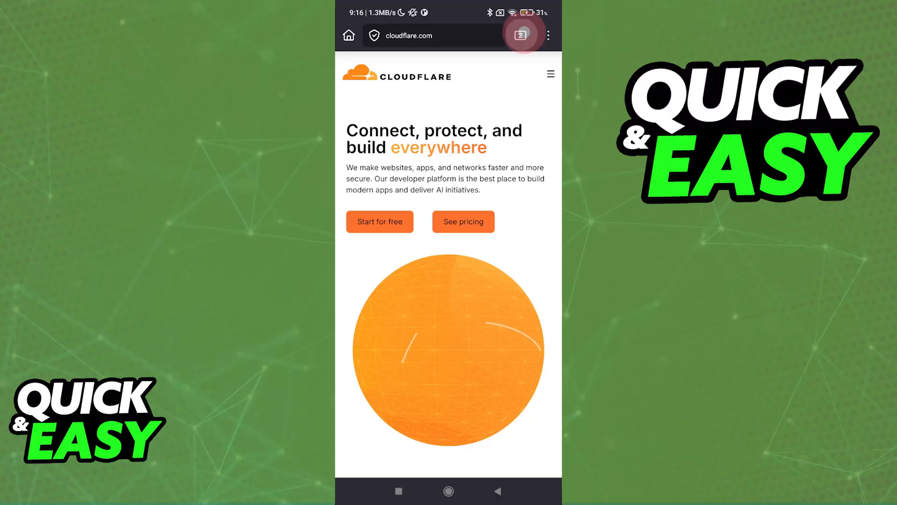
left_click(520, 34)
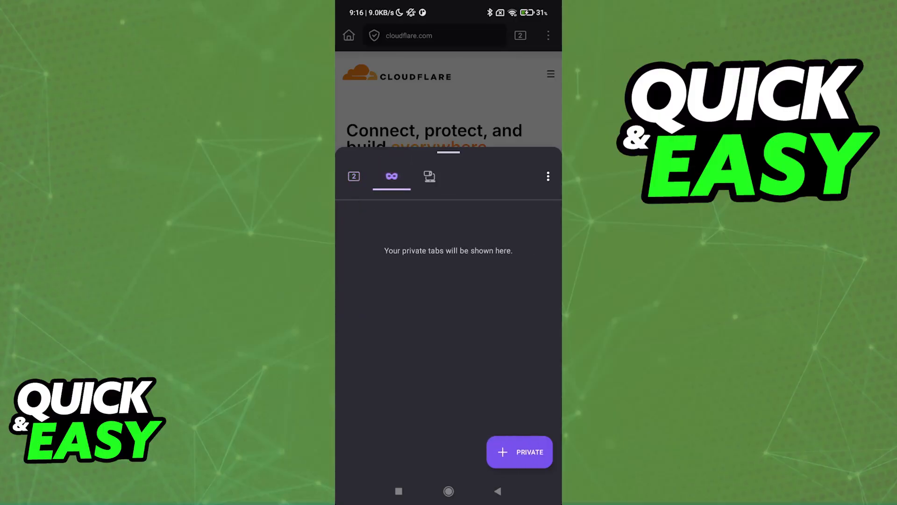
left_click(519, 451)
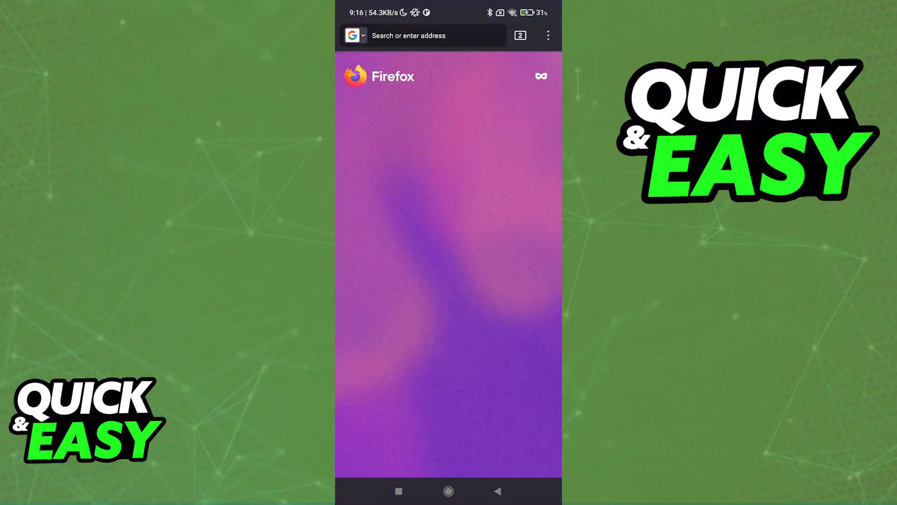
left_click(520, 35)
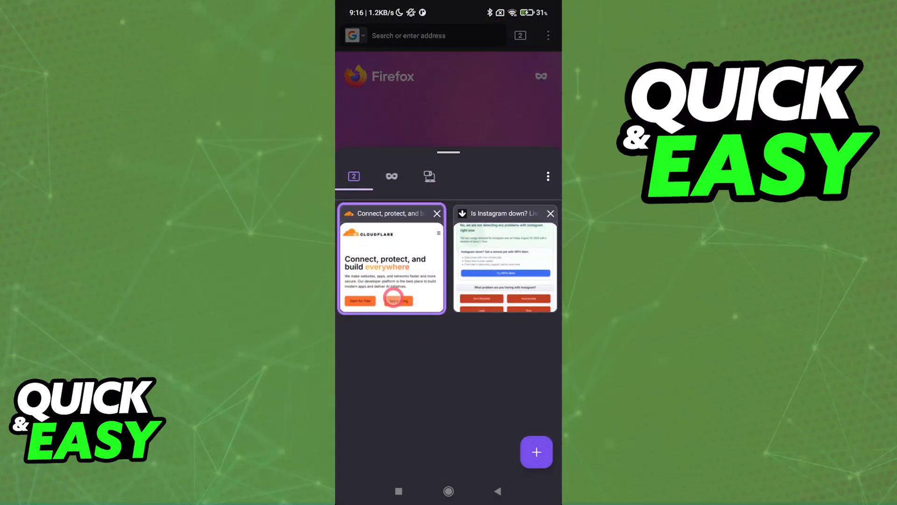
left_click(391, 264)
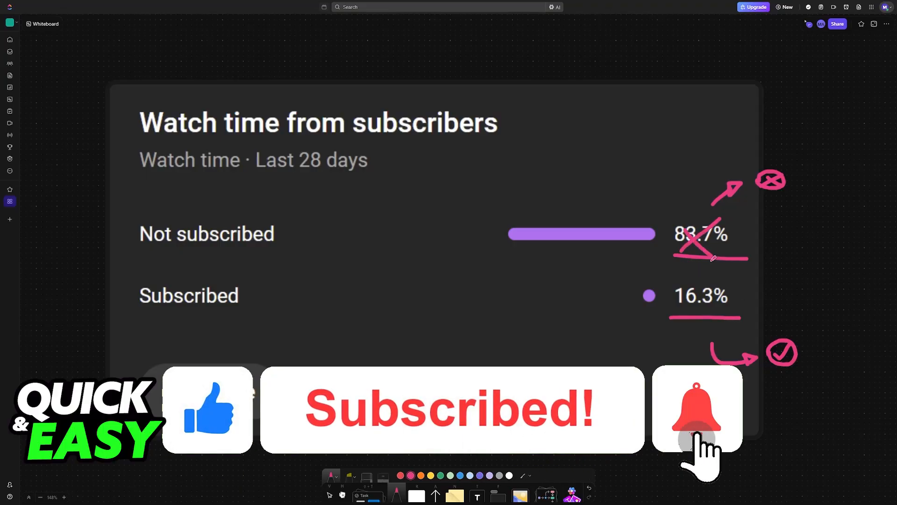
left_click(696, 408)
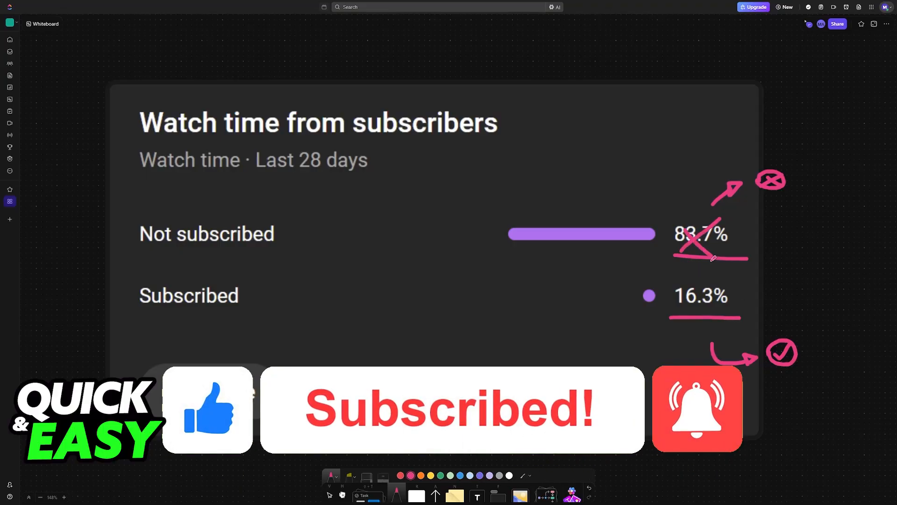